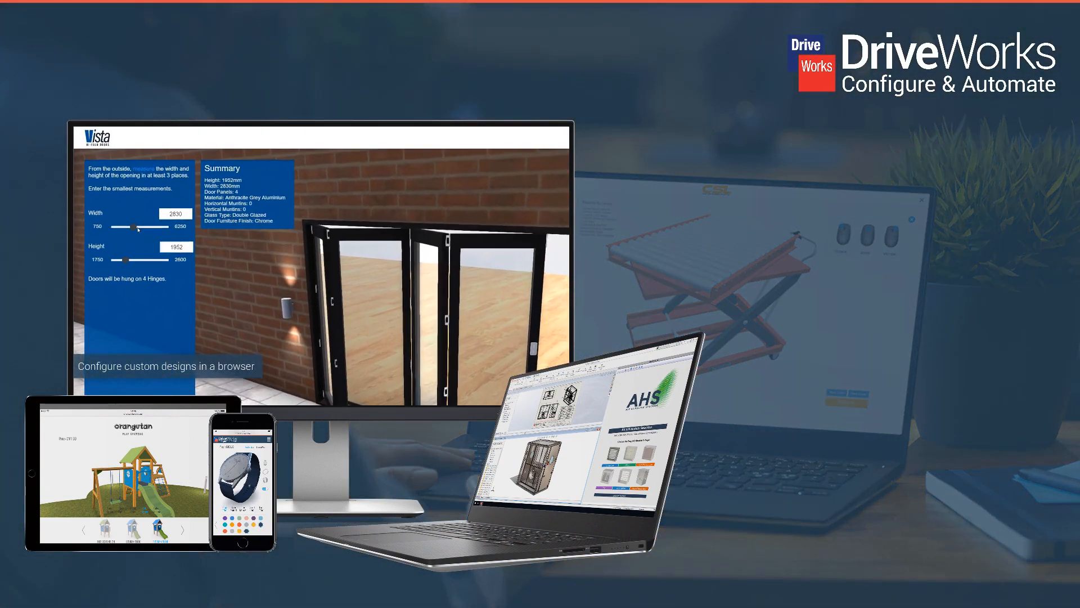
Step: Give the Vista door 5 anthracite grey panels with horizontal and vertical muntins, then exit to the montage
left_click_drag(133, 228, 148, 227)
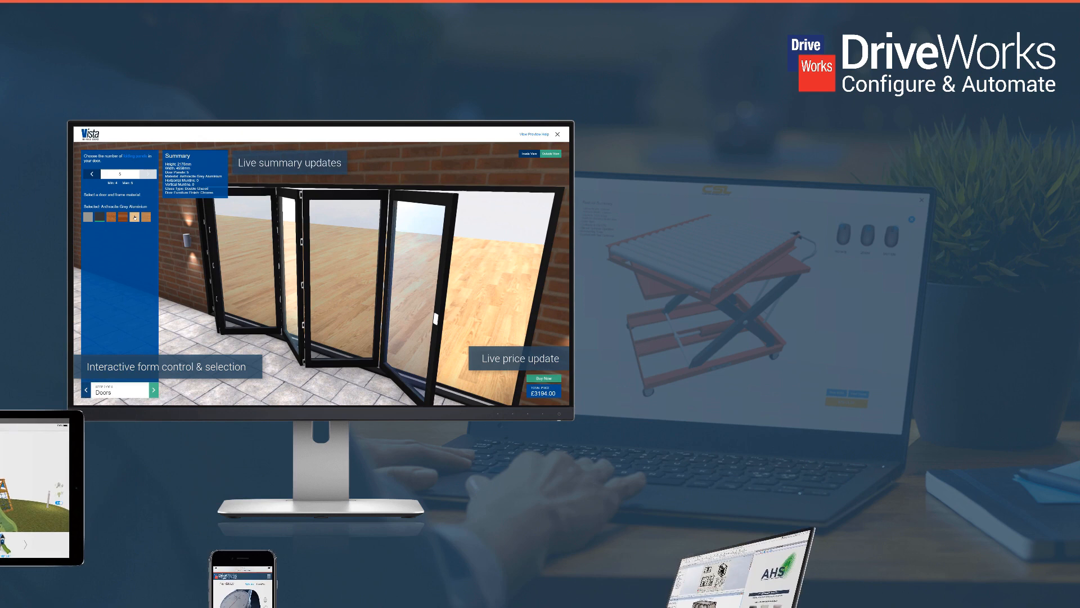
left_click(83, 192)
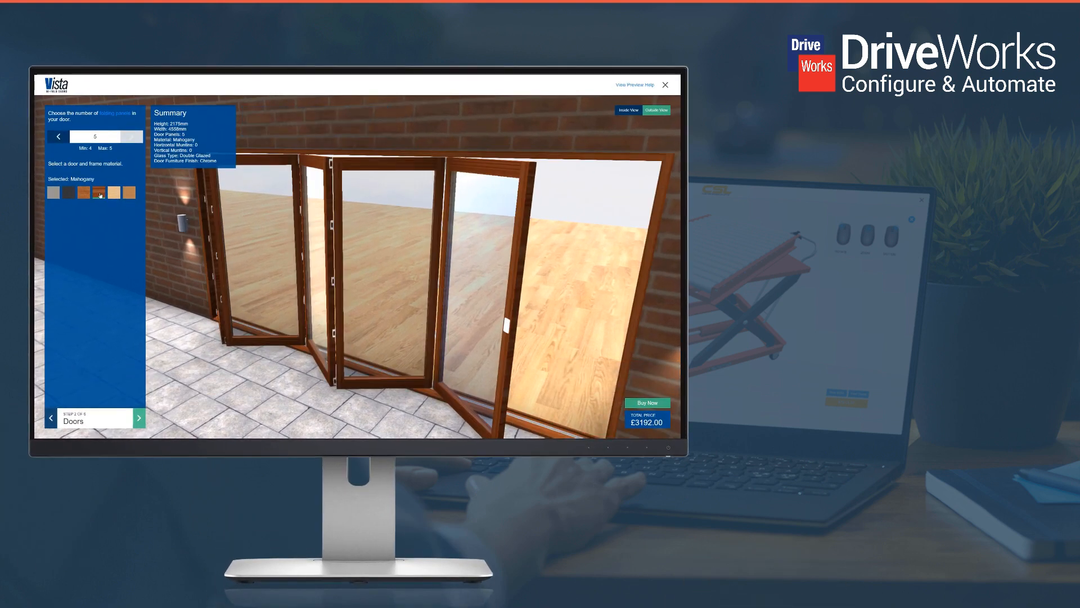
left_click(69, 192)
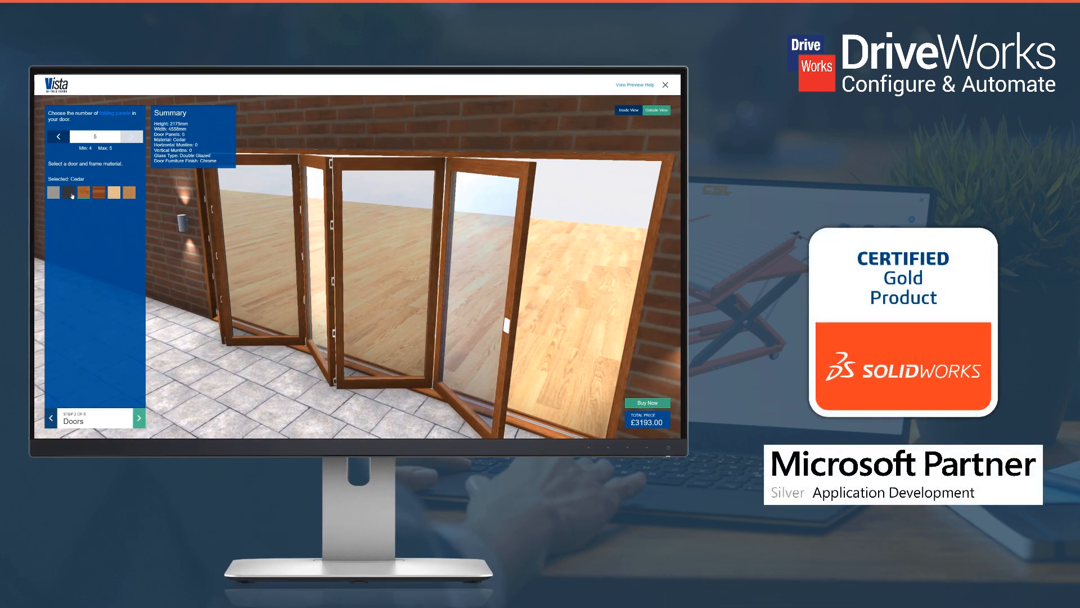
left_click(69, 192)
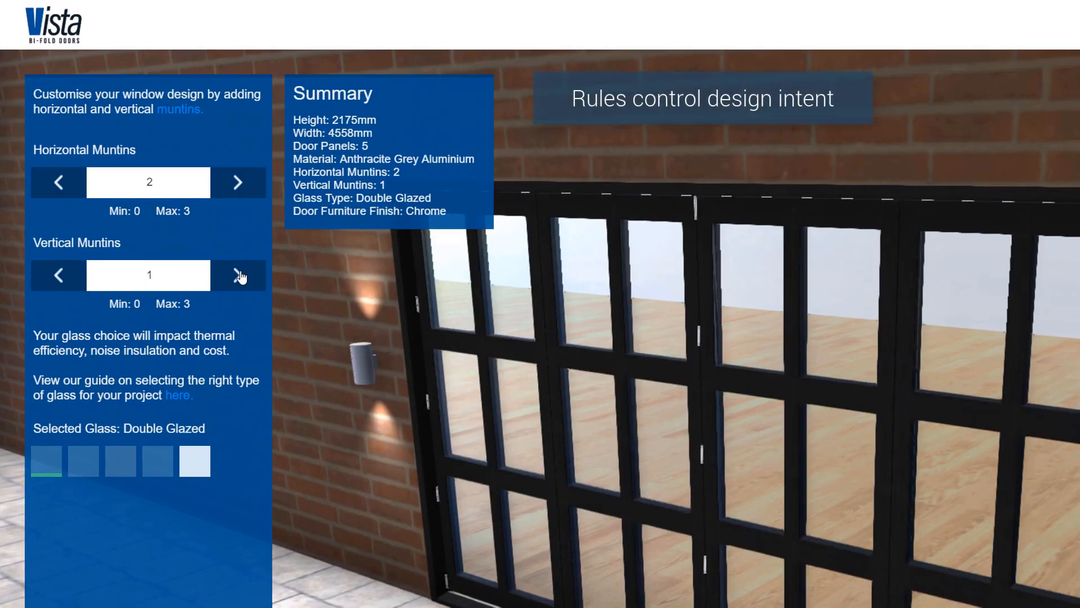
left_click(179, 394)
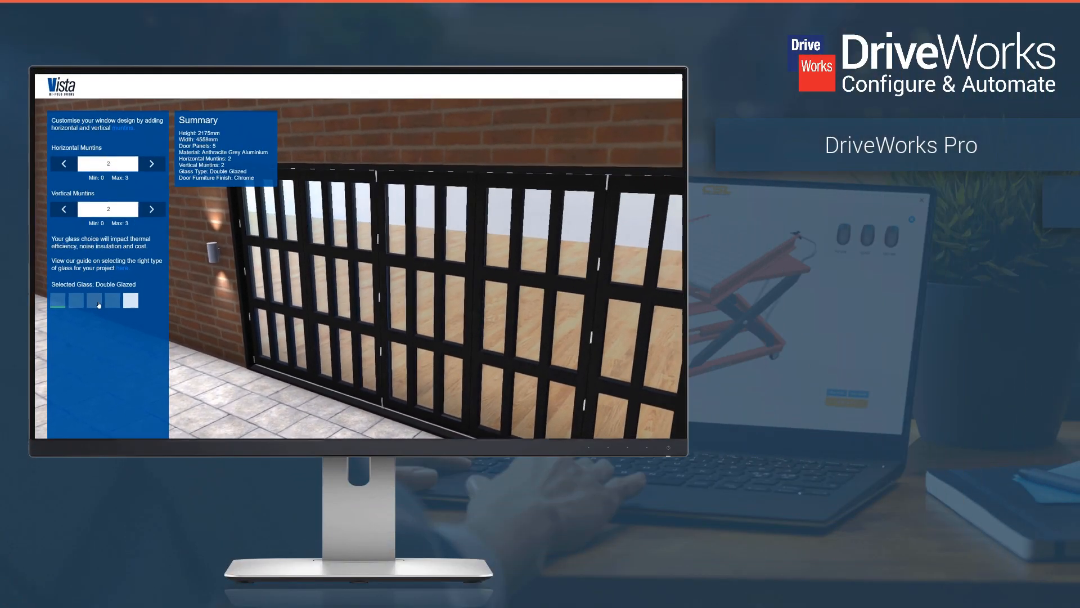
left_click(76, 300)
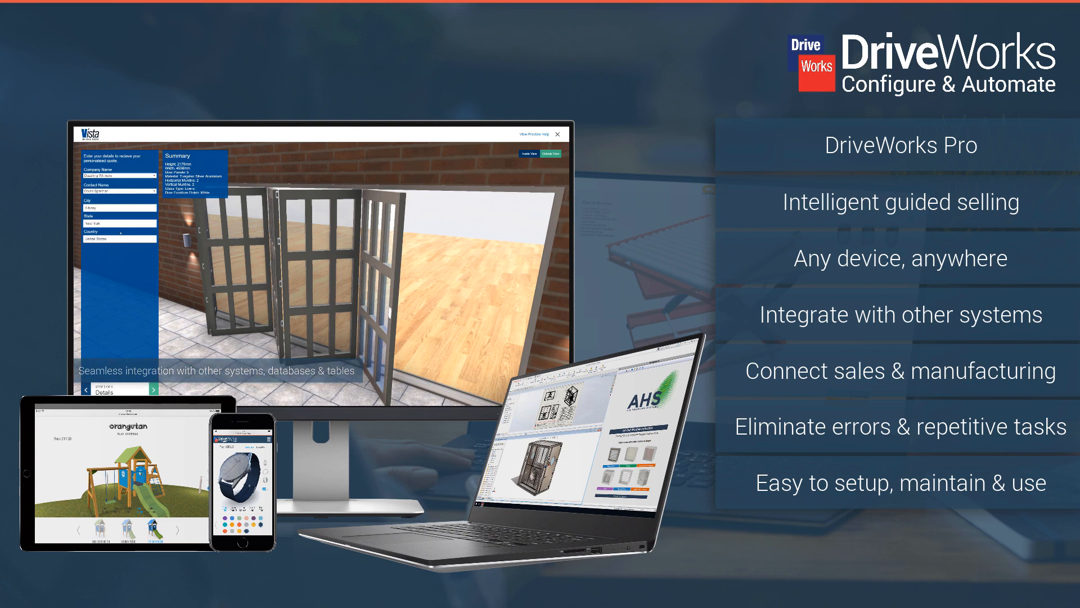
Step: Step through the trailer's Doors and Landing Gear options, then load the 3D warehouse layout demo
left_click(155, 389)
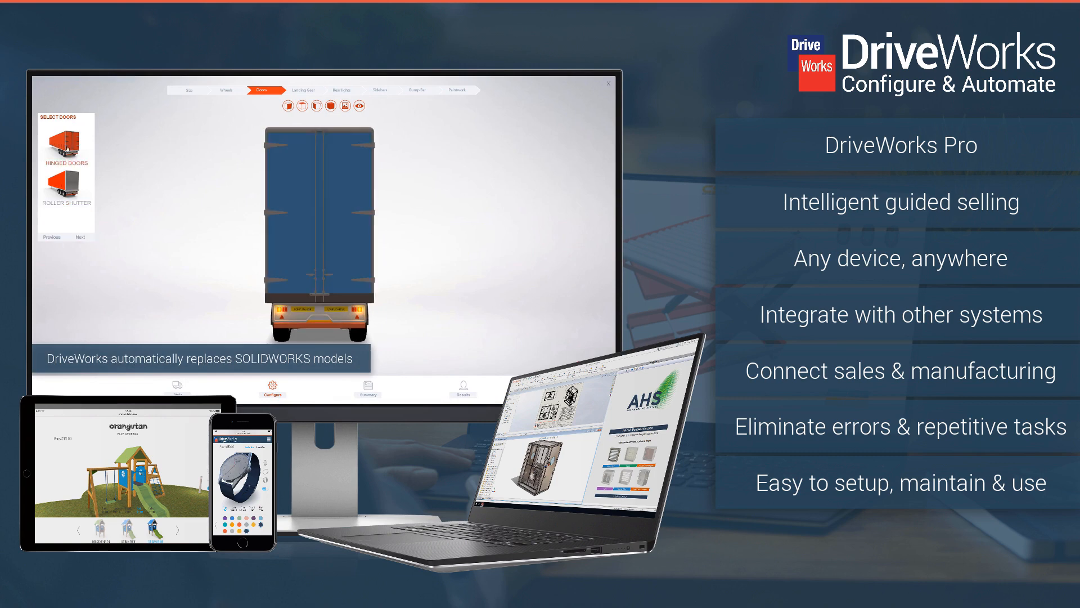
left_click(302, 90)
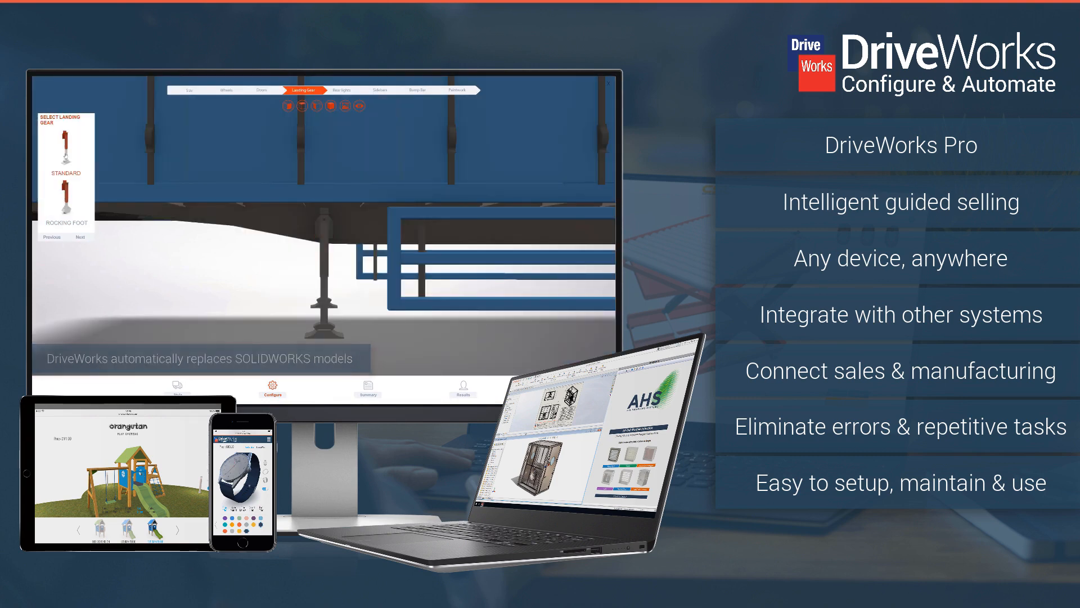
left_click(80, 238)
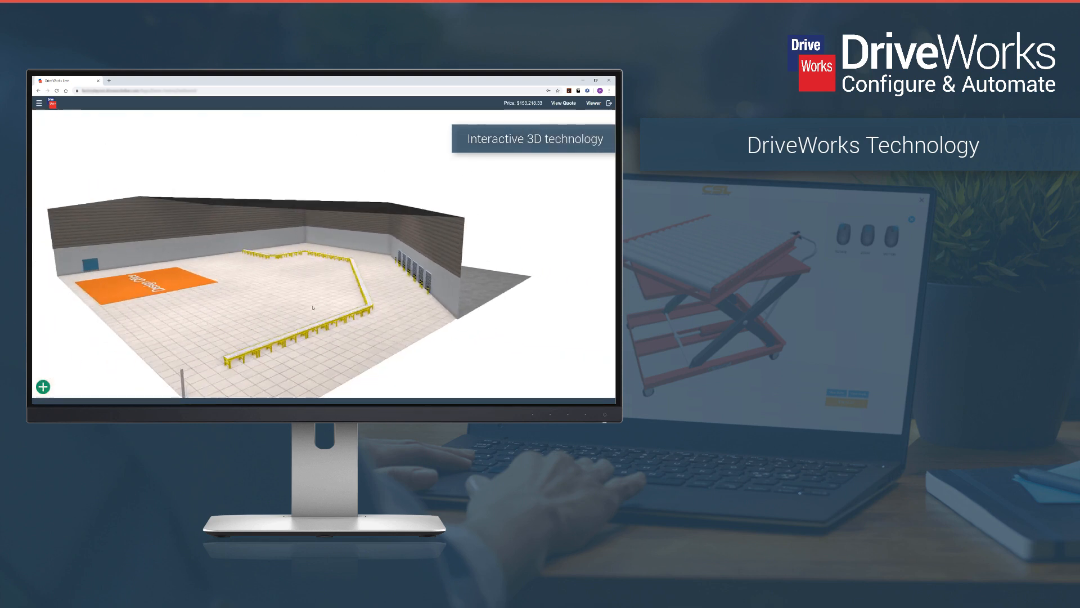
Step: Add a Custom Palletizer from the Product Catalog to the warehouse layout
left_click(43, 386)
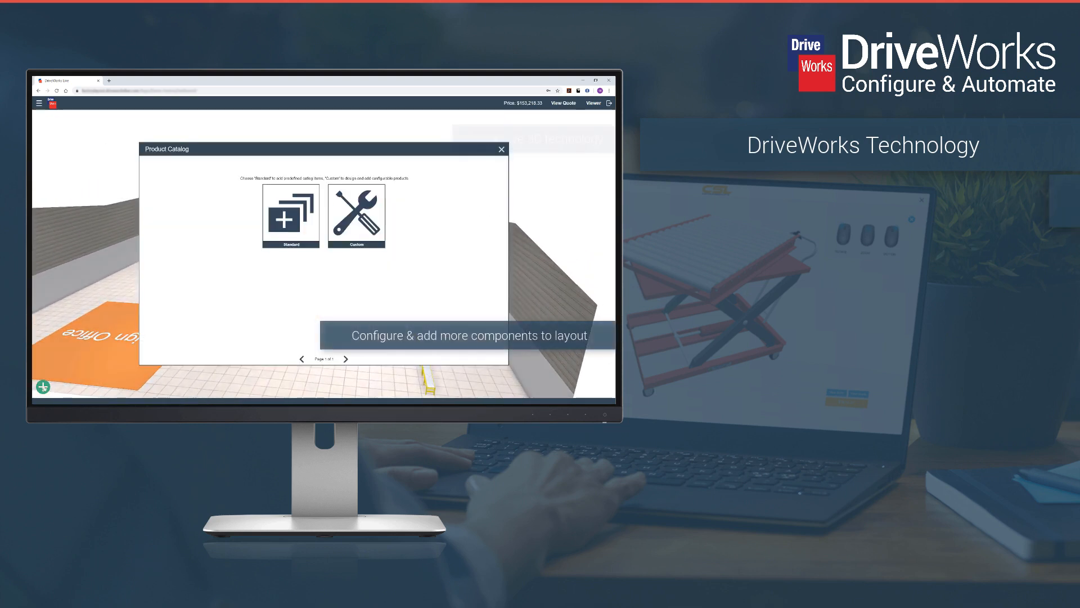
left_click(291, 213)
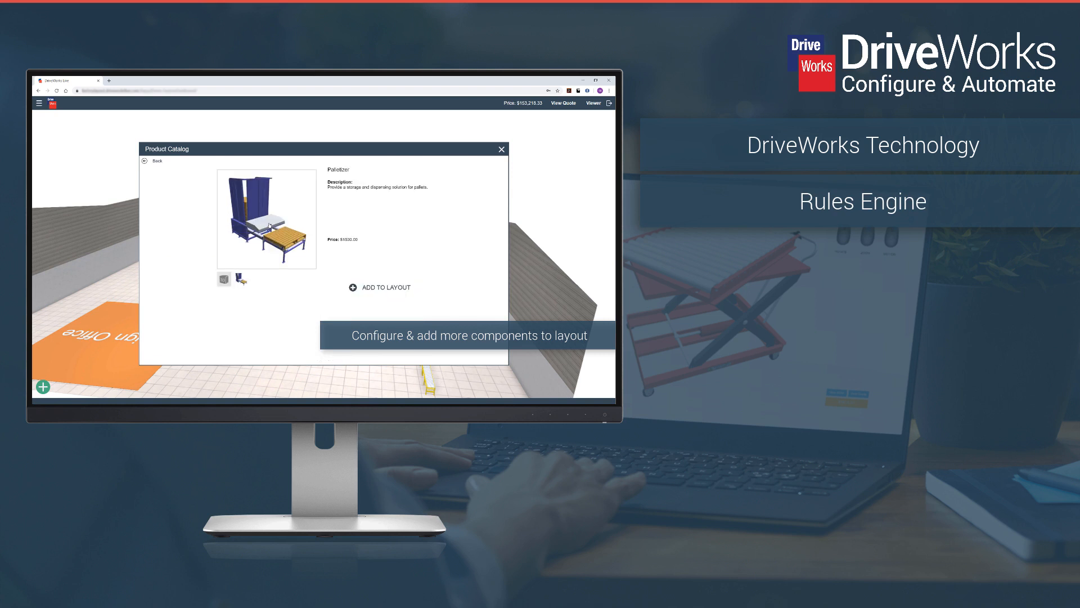
left_click(379, 287)
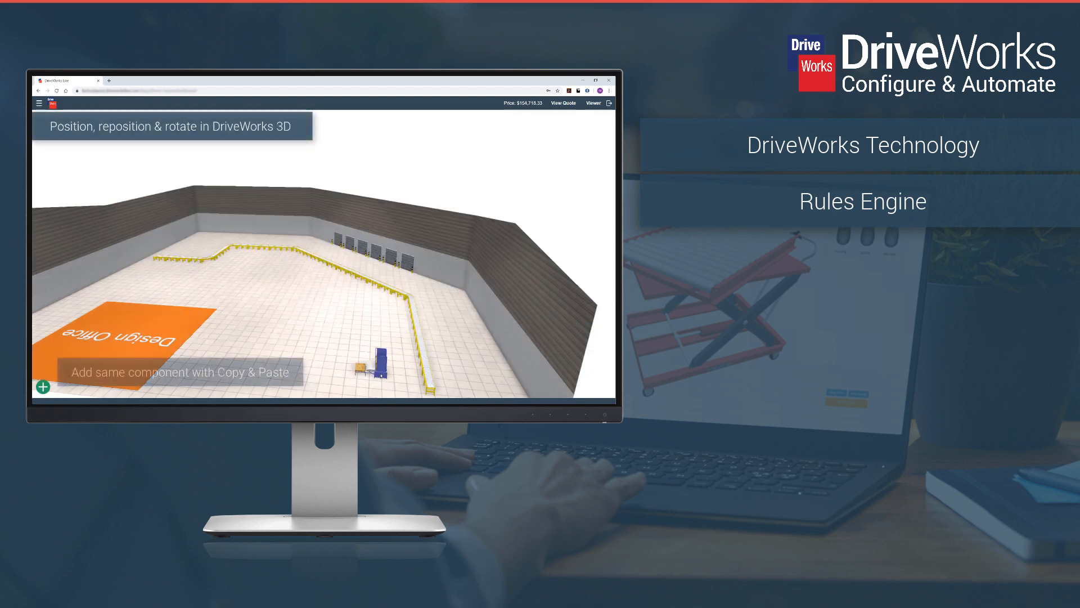
left_click(372, 361)
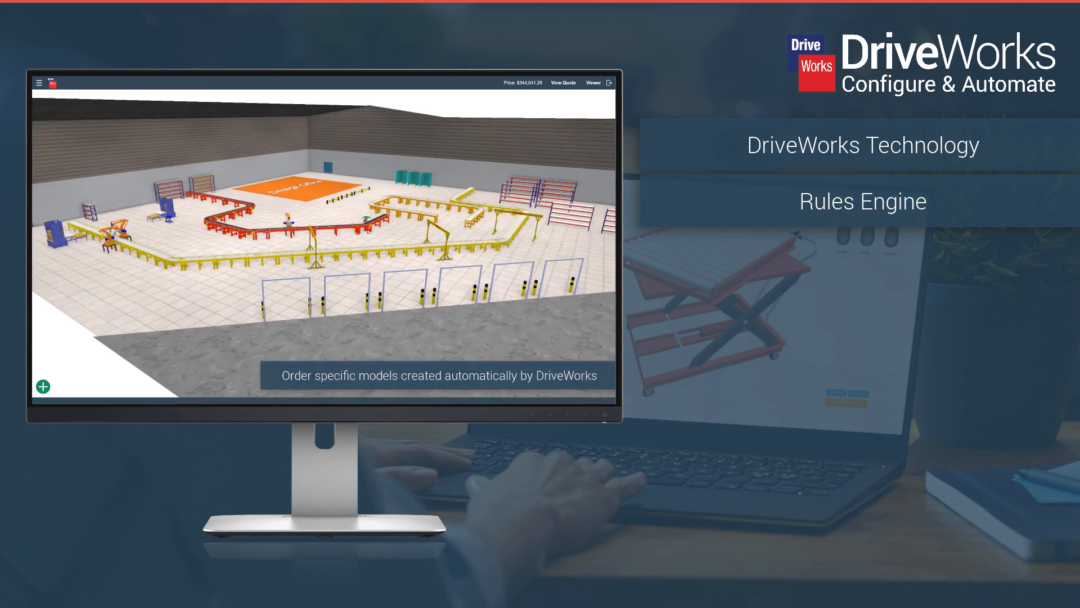
Step: View the built-out factory floor in the Viewer and move to the scissor lift configurator
left_click(592, 82)
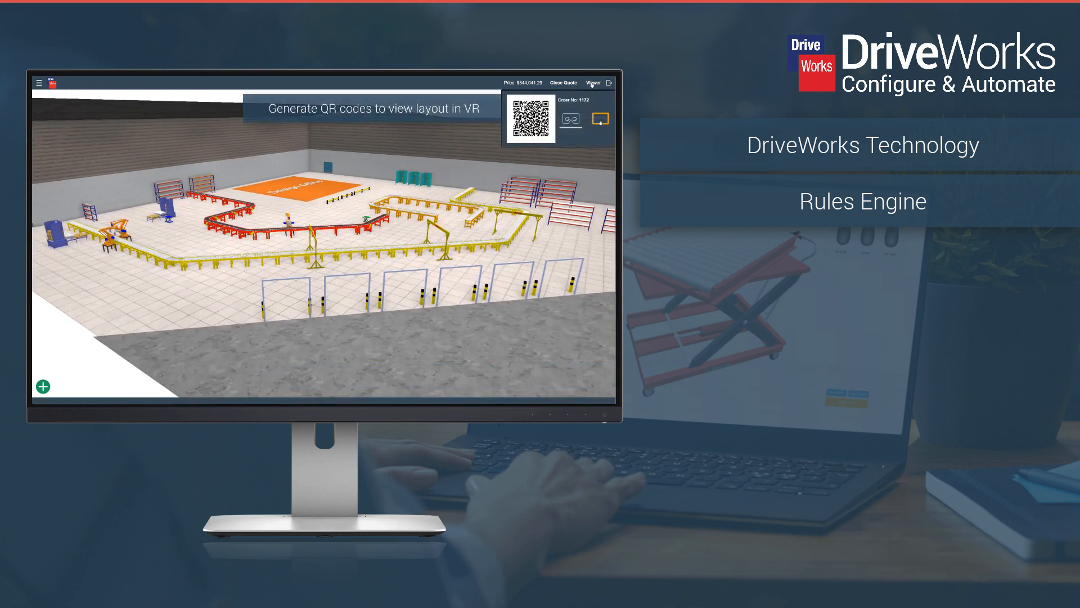
left_click(600, 117)
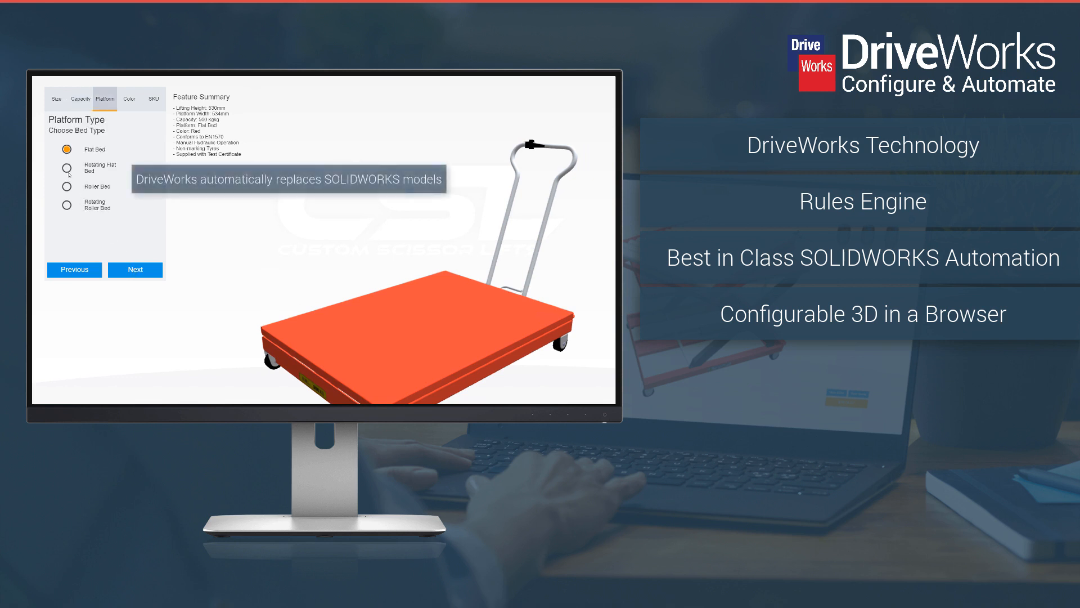
Step: Choose a Rotating Roller Bed platform and a blue colour for the scissor lift table
left_click(65, 202)
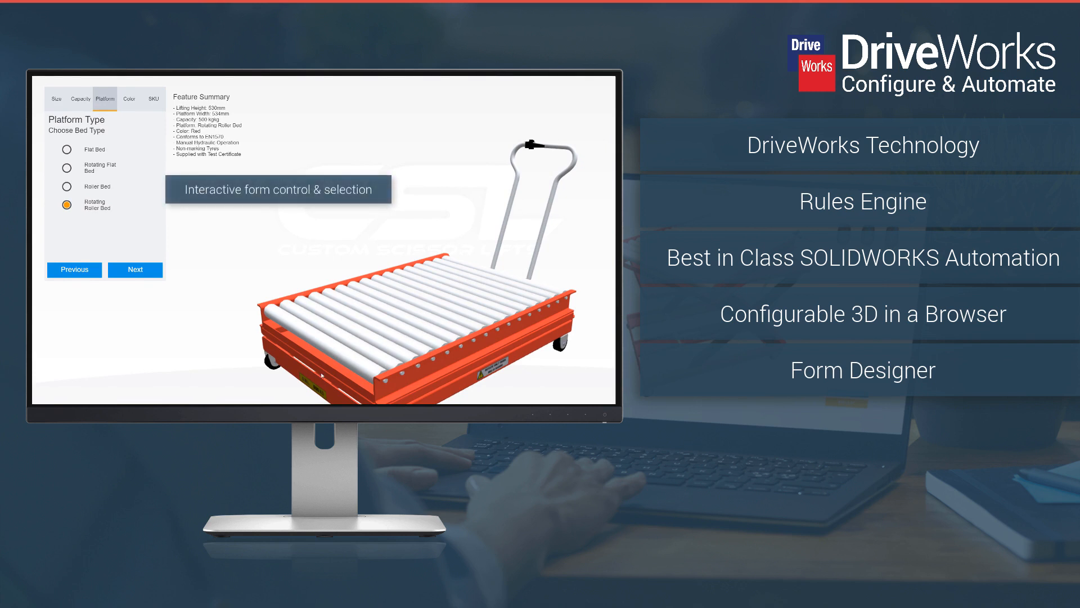
left_click(128, 99)
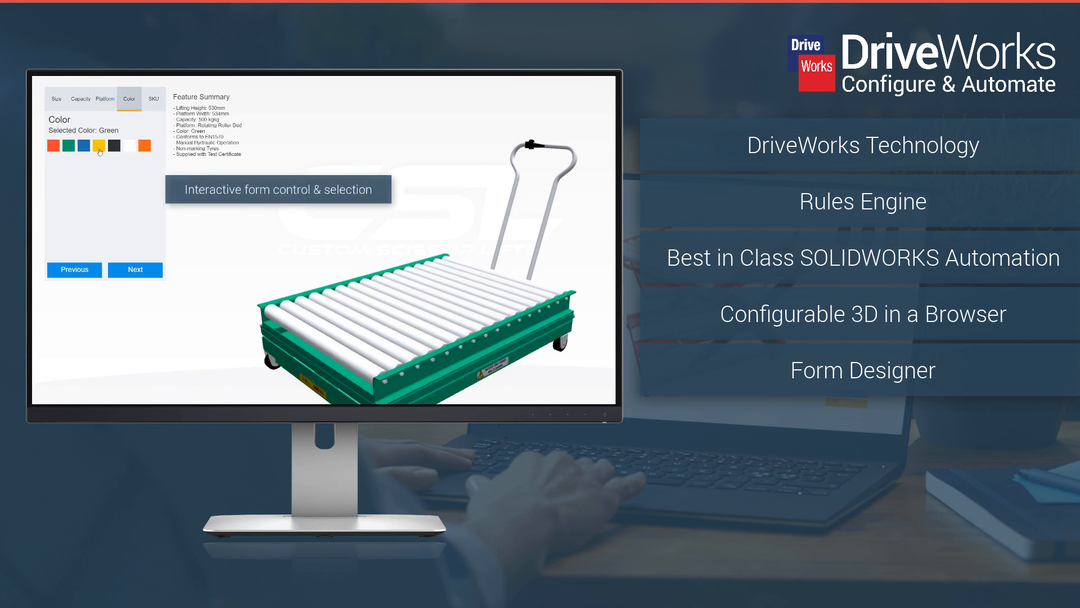
left_click(84, 145)
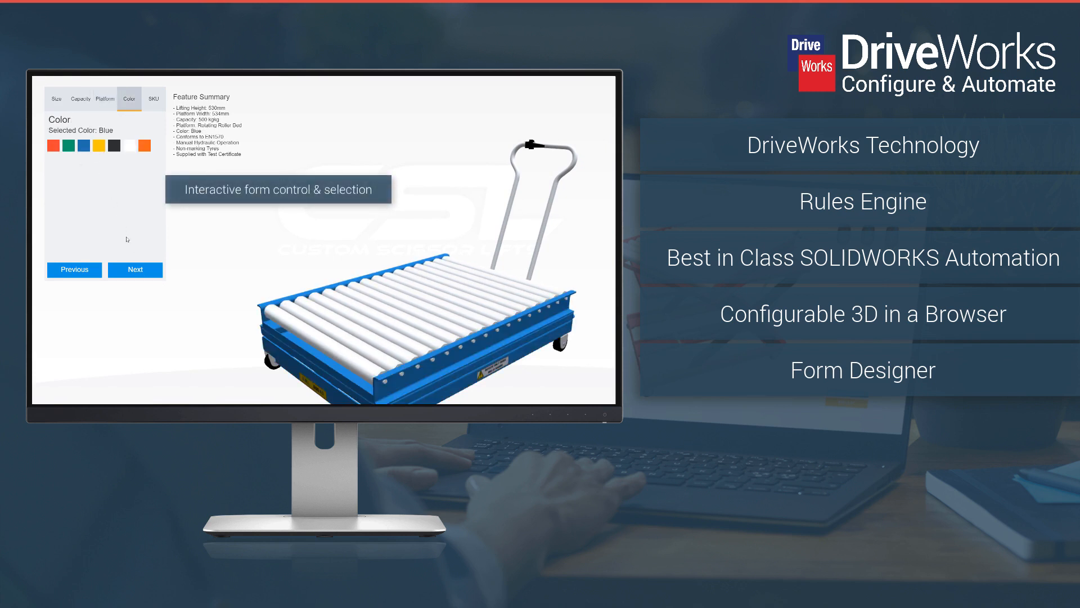
left_click(154, 99)
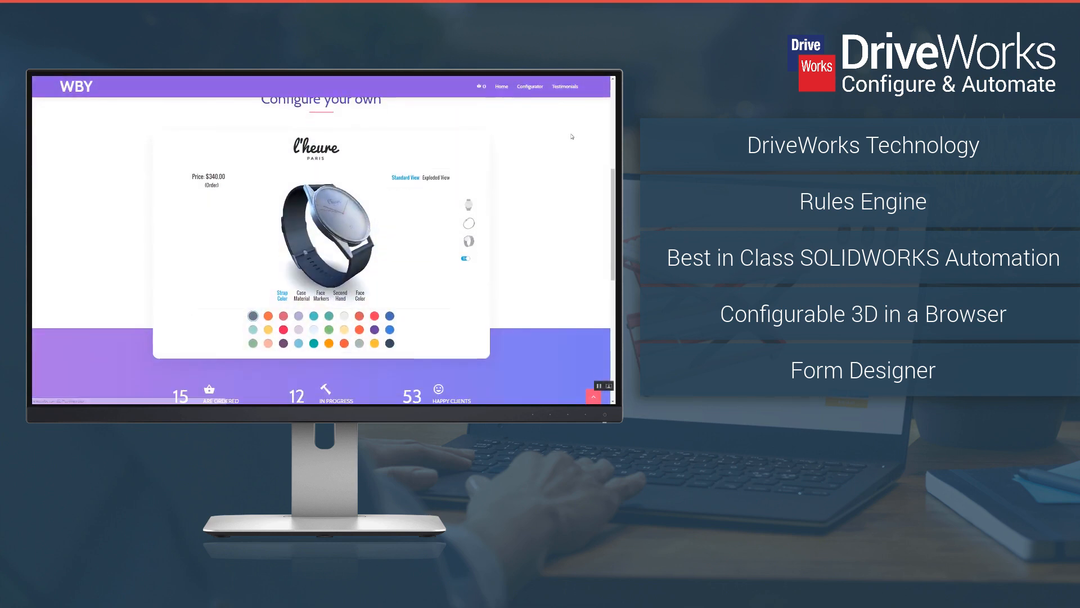
Step: Pick the watch's strap colour, face markers and a pricier case material reaching $600, then dismiss the congratulations
scroll("up", 3)
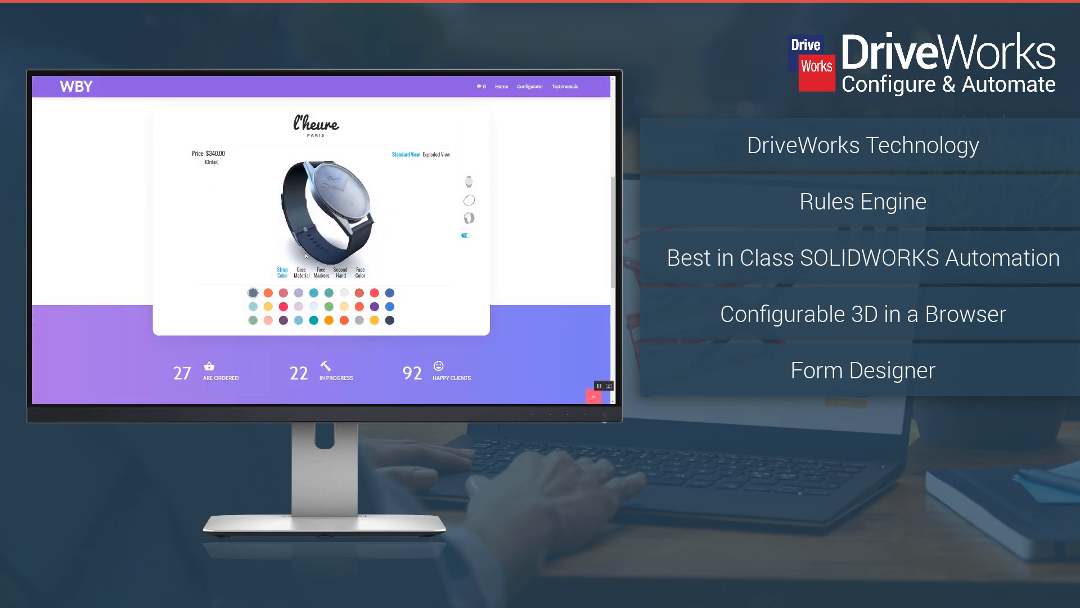
left_click(266, 292)
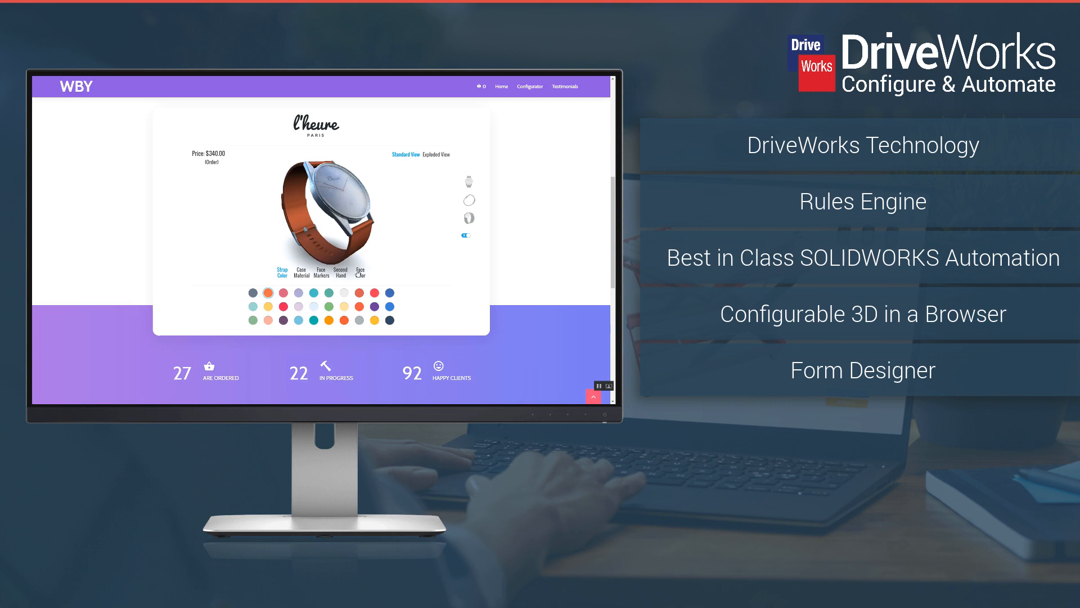
left_click(320, 270)
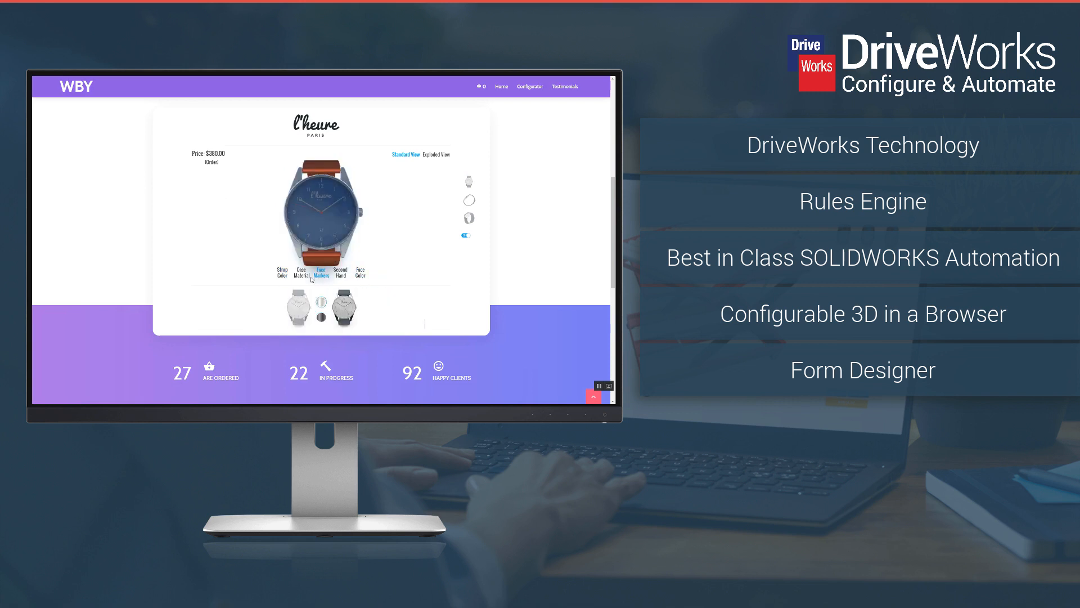
left_click(301, 269)
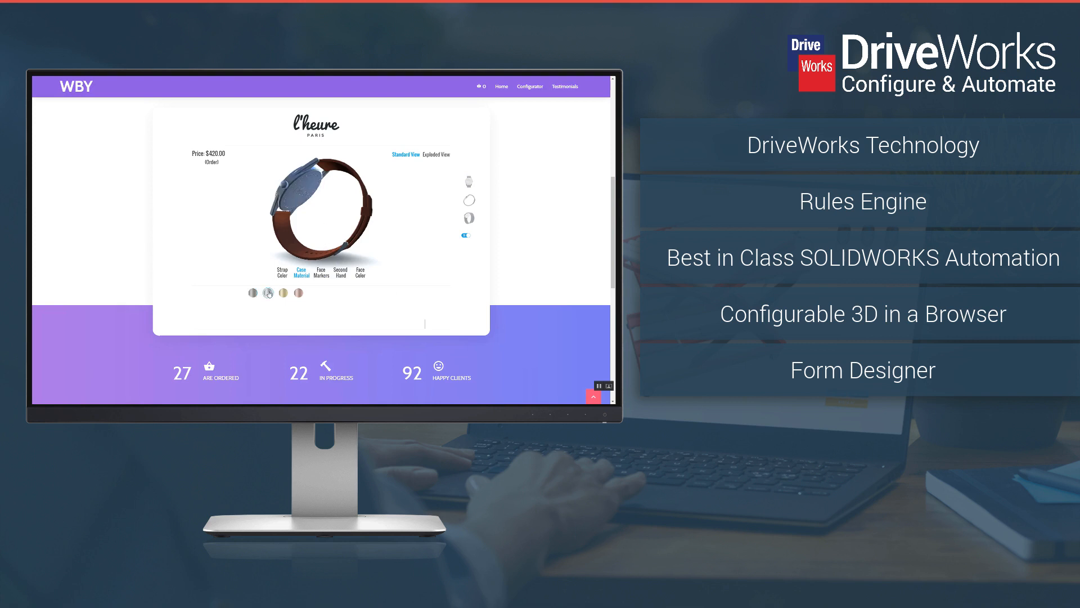
left_click(254, 292)
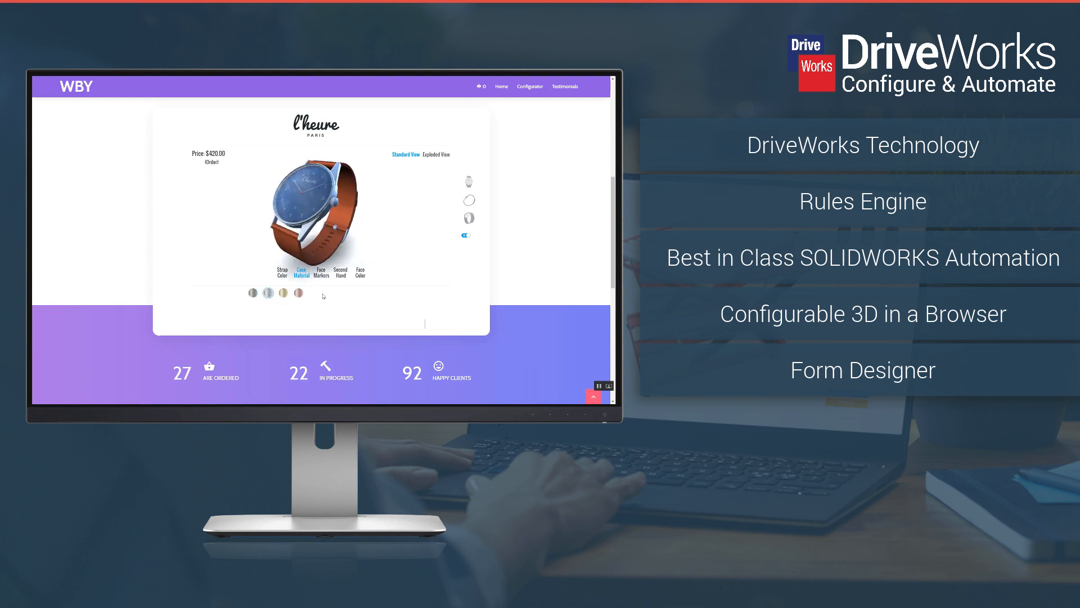
left_click(297, 293)
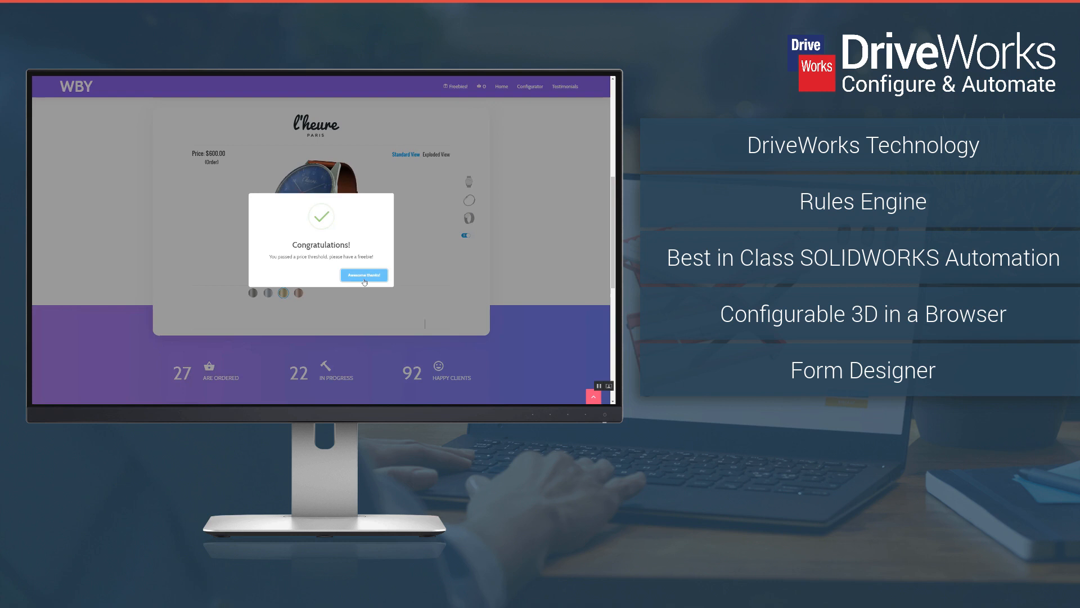
left_click(363, 274)
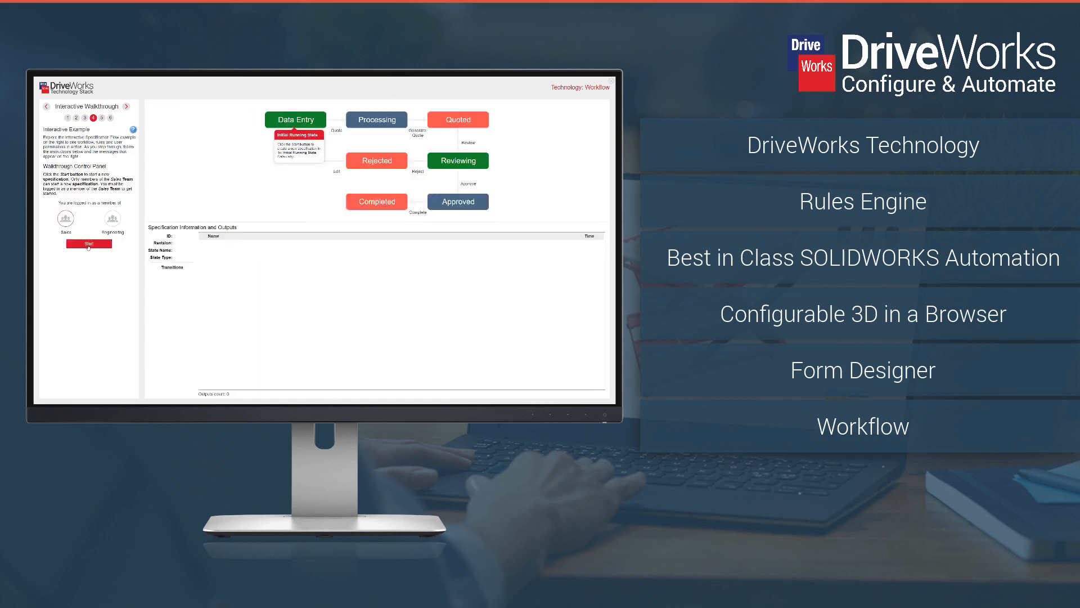
Step: Start a new specification so it moves into Data Entry, then show the Files import example
left_click(88, 243)
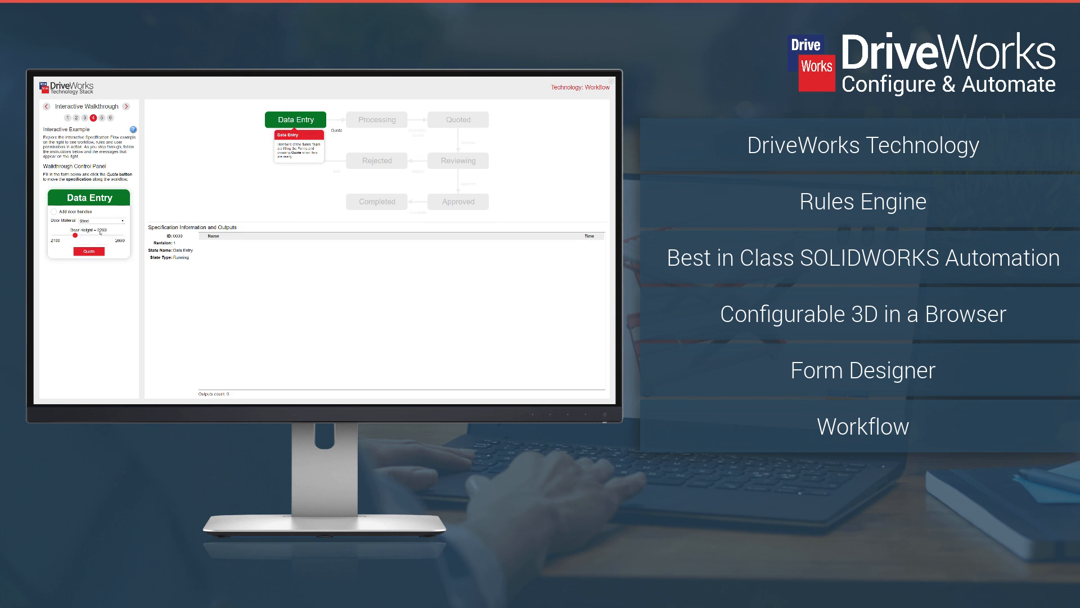
left_click(89, 251)
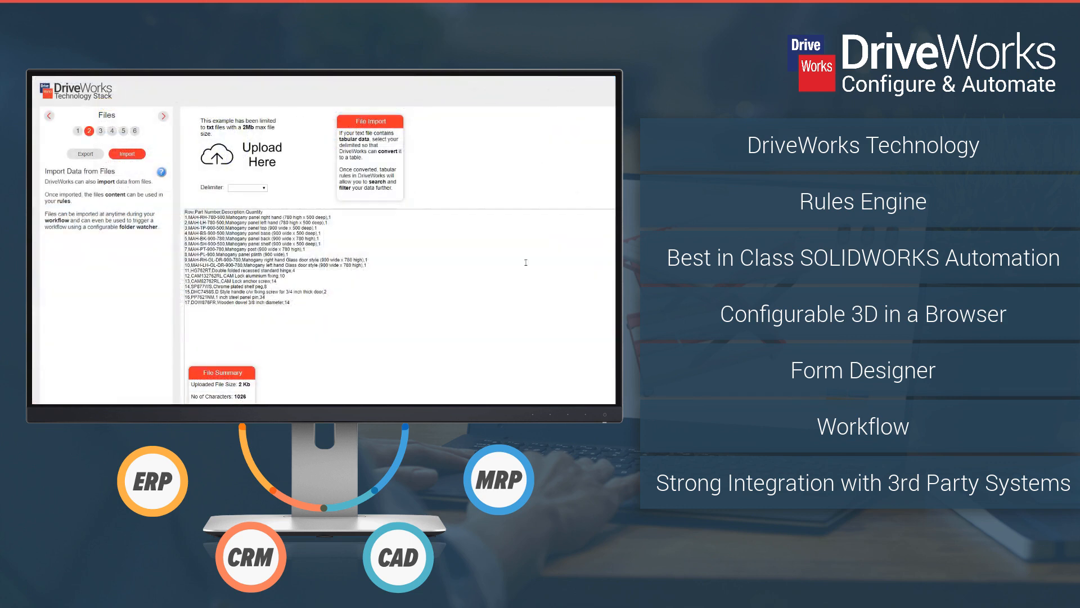
Step: Set the Parcel Monkey destination to Australia to get courier quotes, then load the DriveWorks website
left_click(266, 188)
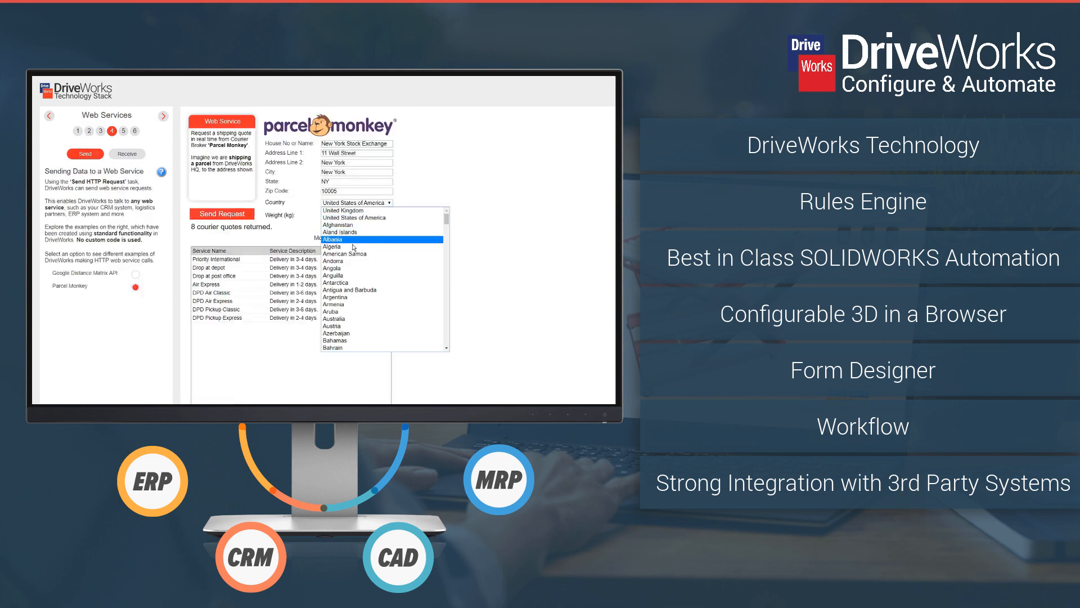
left_click(340, 297)
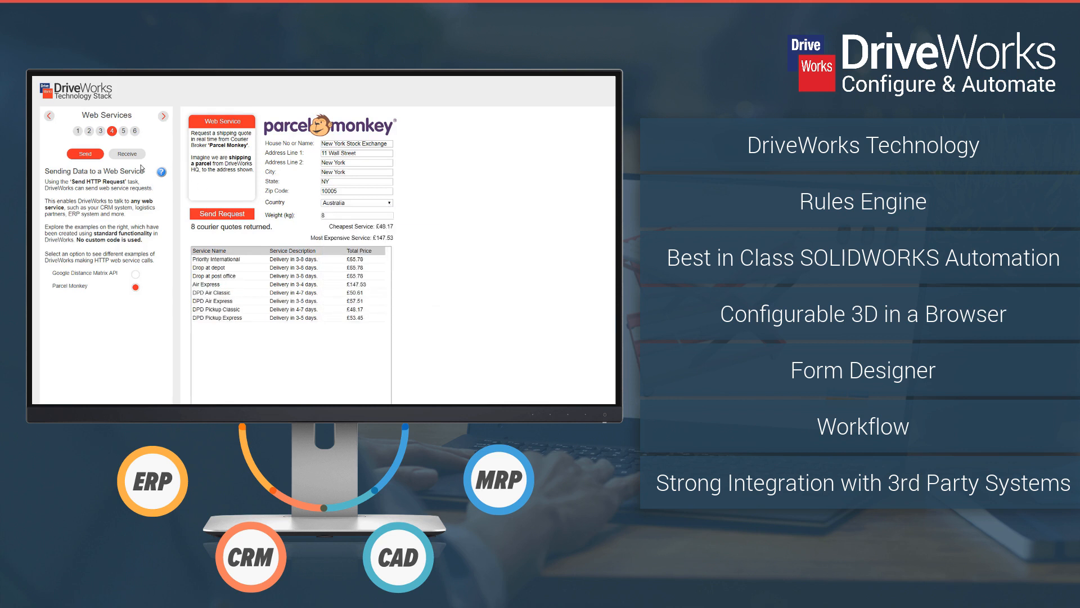
left_click(127, 154)
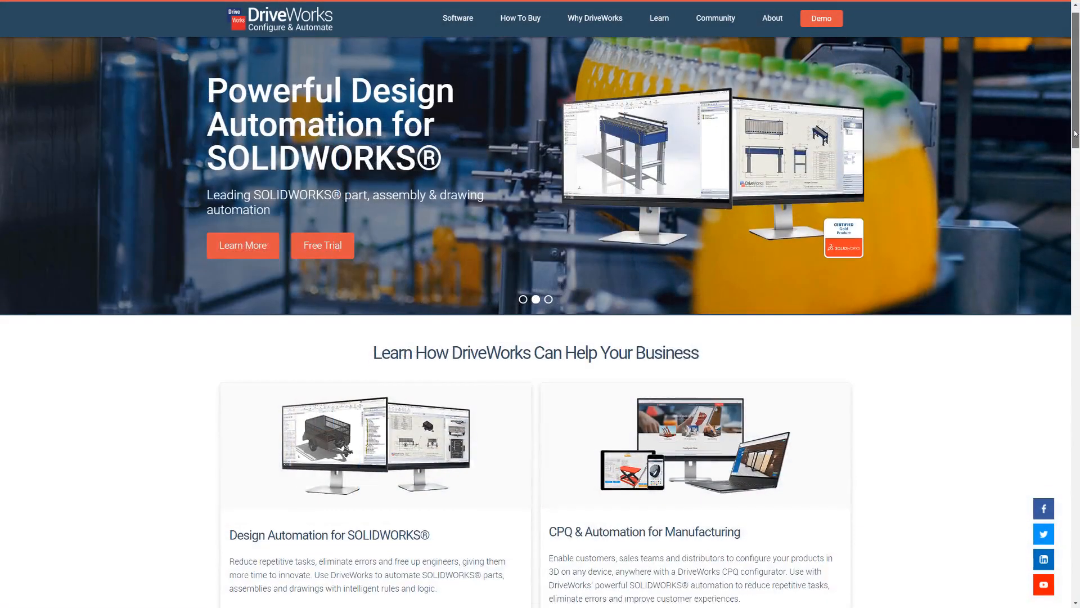
Step: On Find a Reseller, show South America, Middle East & Africa, Europe, Asia Pacific and North America regions
scroll("down", 3)
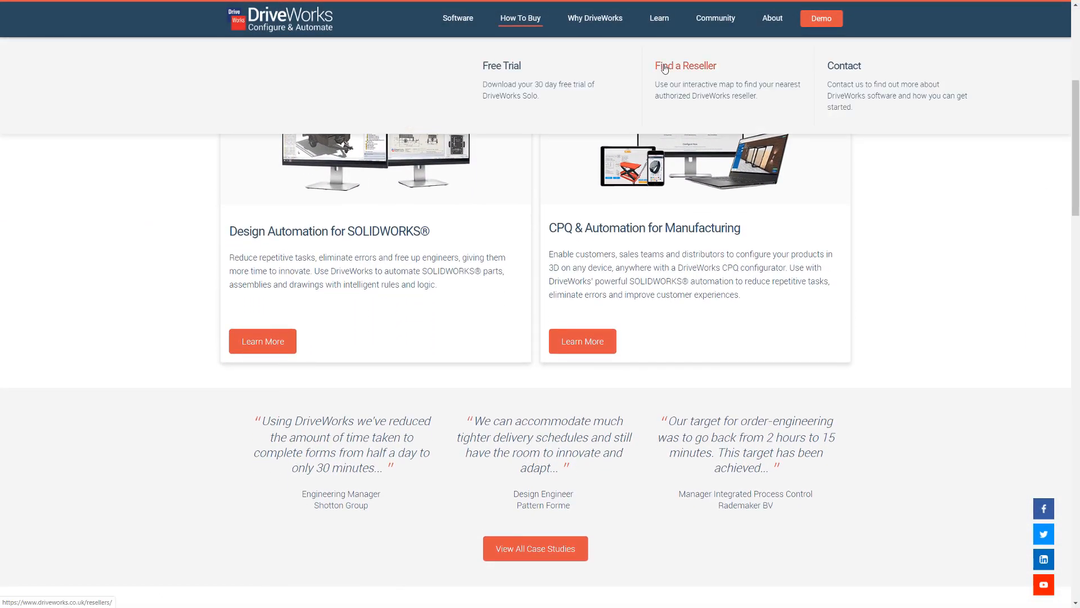
left_click(685, 65)
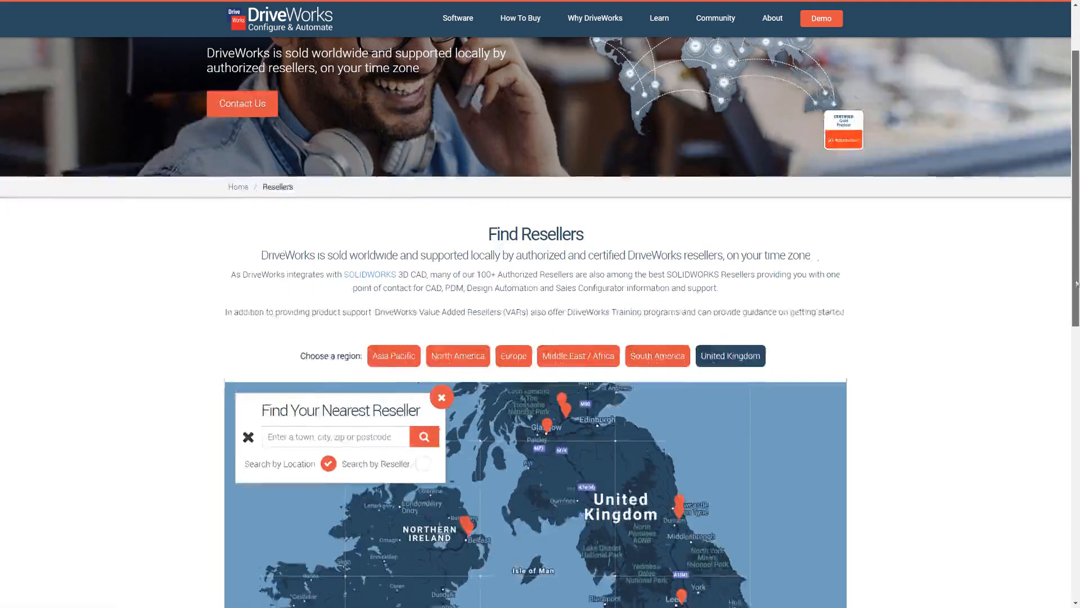
left_click(655, 356)
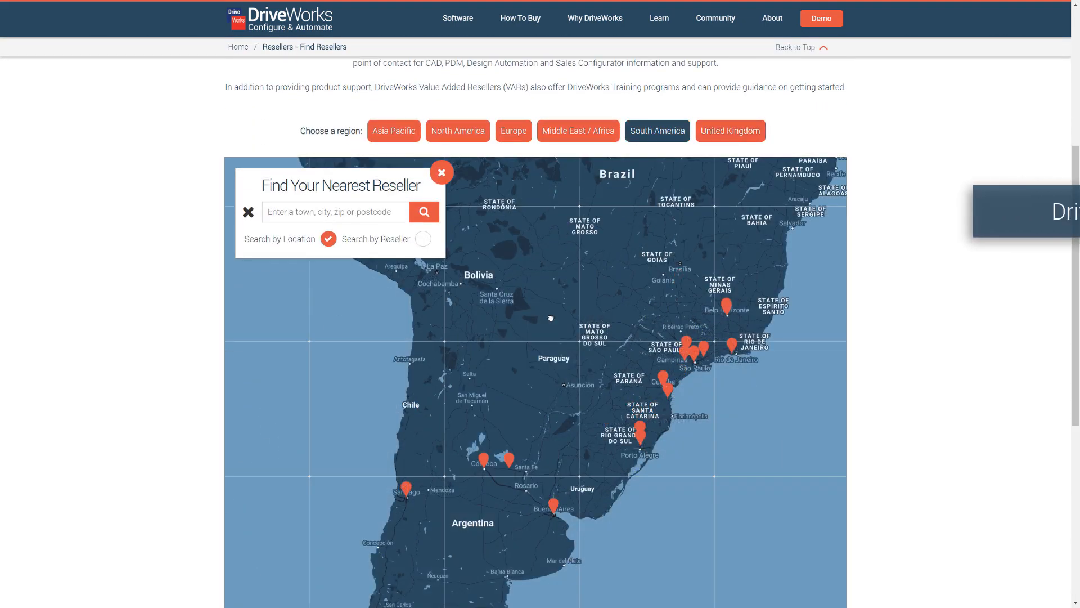
left_click(577, 131)
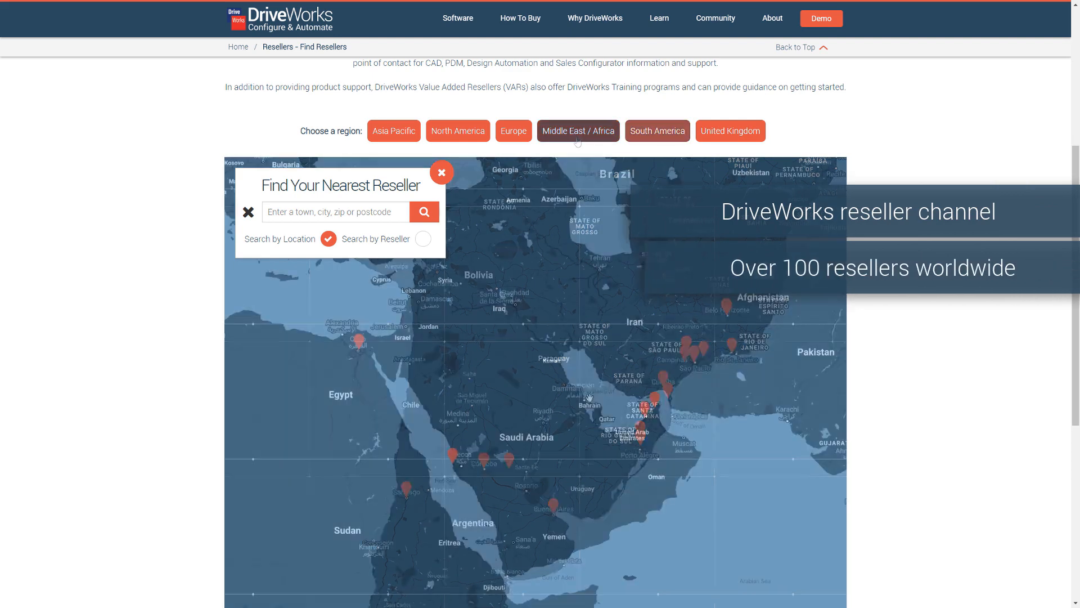
left_click(513, 130)
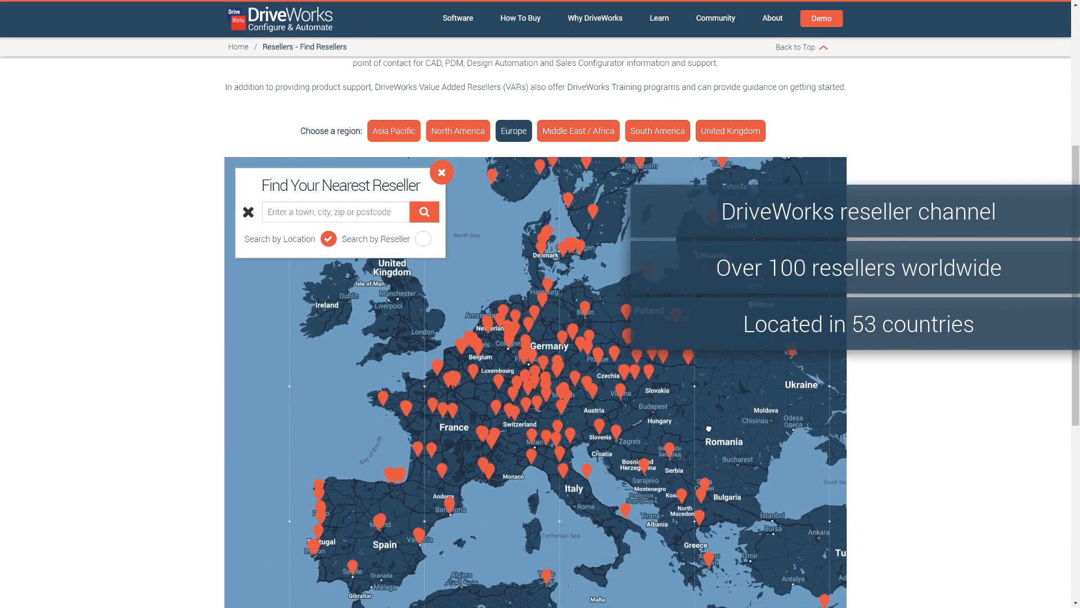
left_click(393, 131)
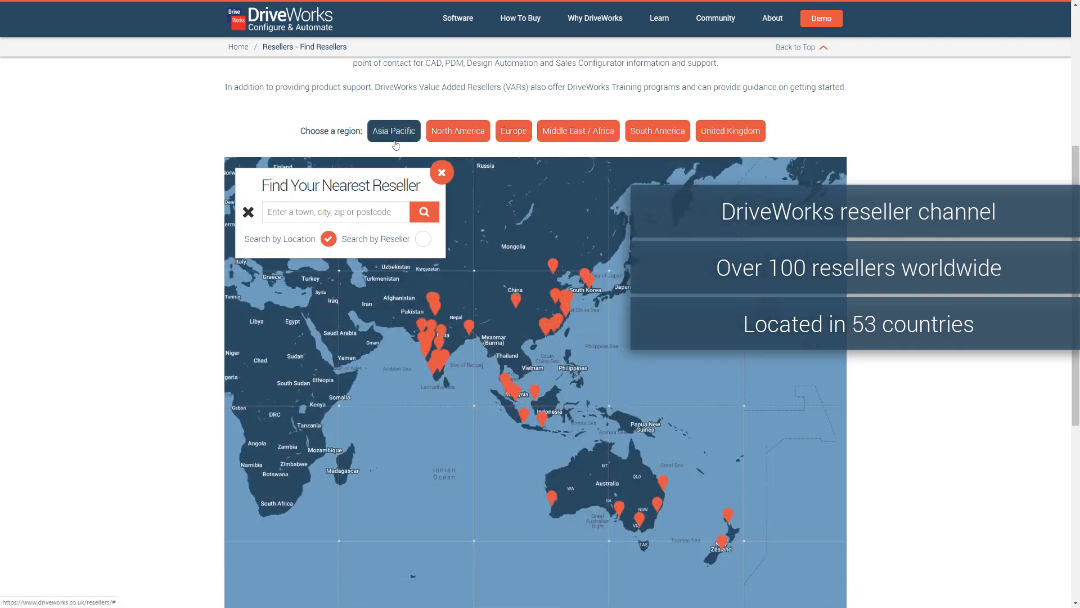
left_click(457, 130)
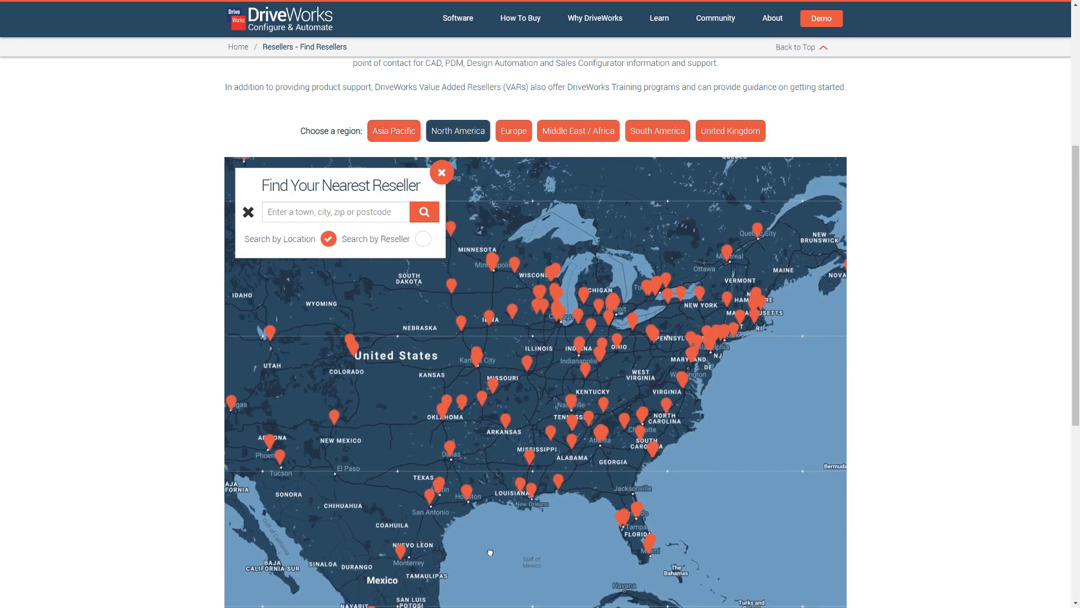
Step: Search 'Chicago' to list the resellers within 50 miles
type("Chicago")
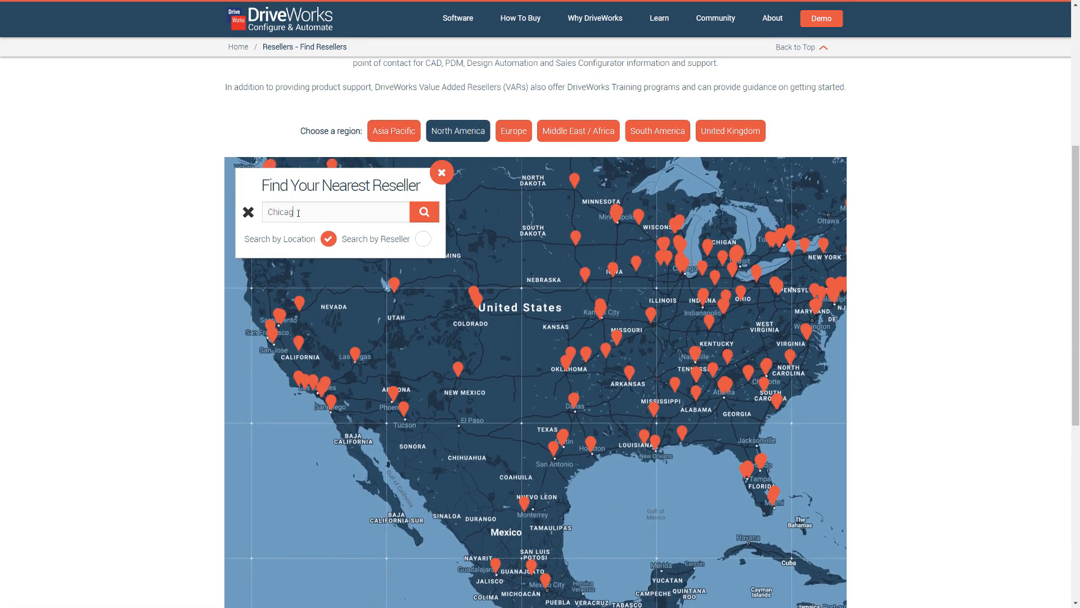
left_click(424, 212)
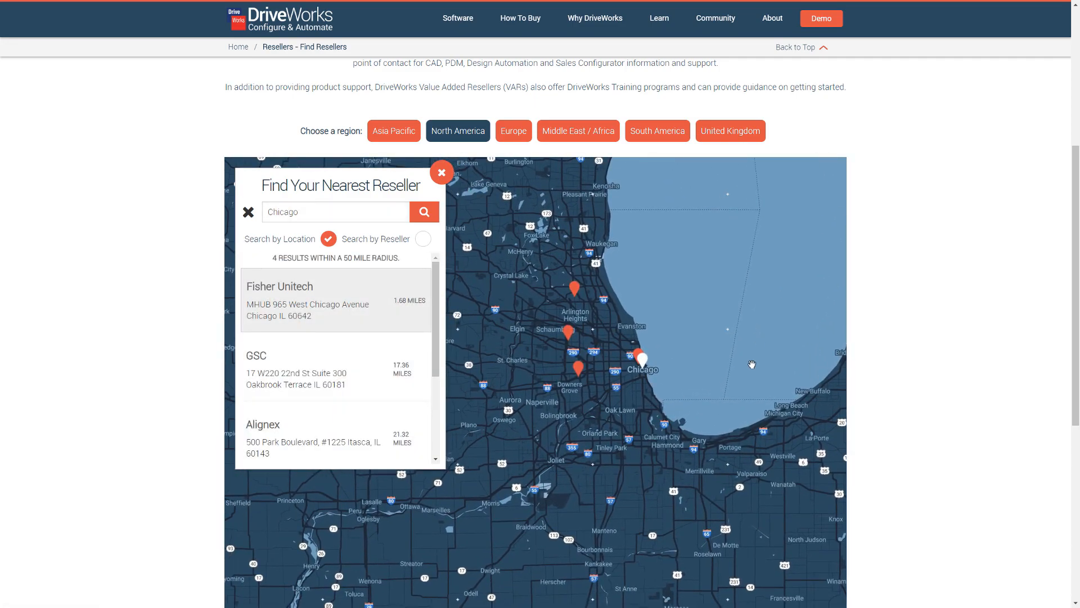